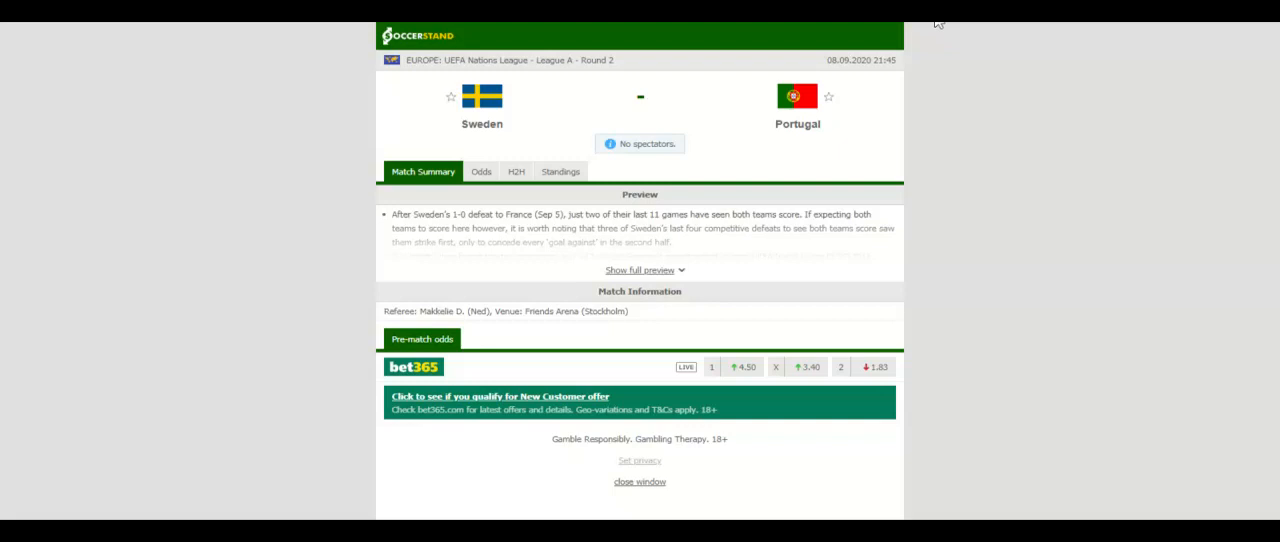
Show the group standings for the Sweden vs Portugal match.
left_click(560, 172)
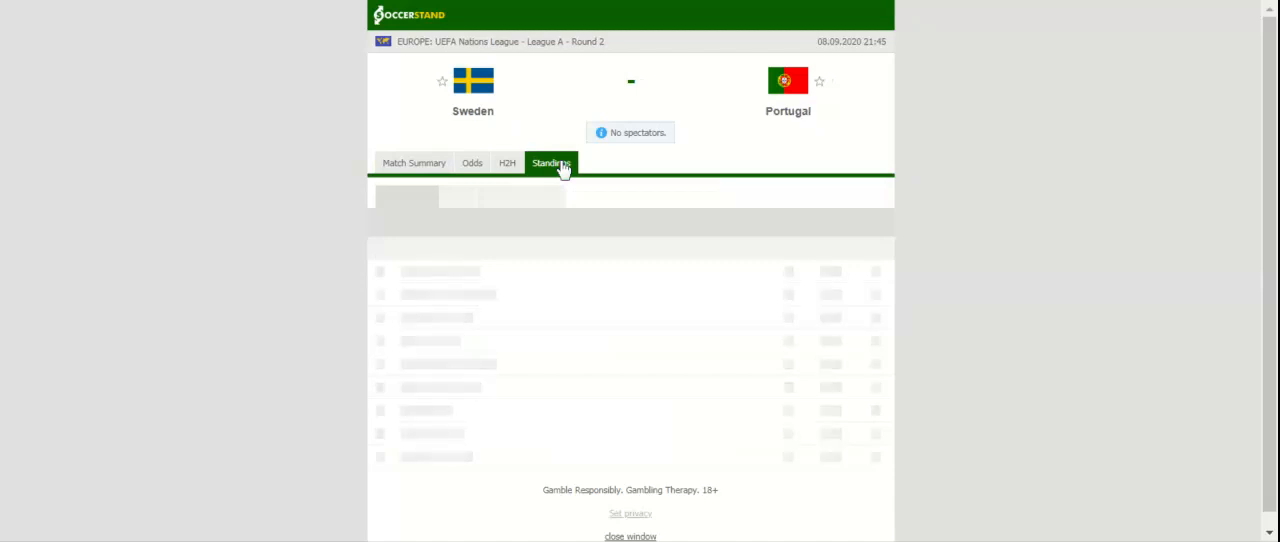
Review the Group 1 standings, then switch to the H2H recent-results view.
left_click(550, 162)
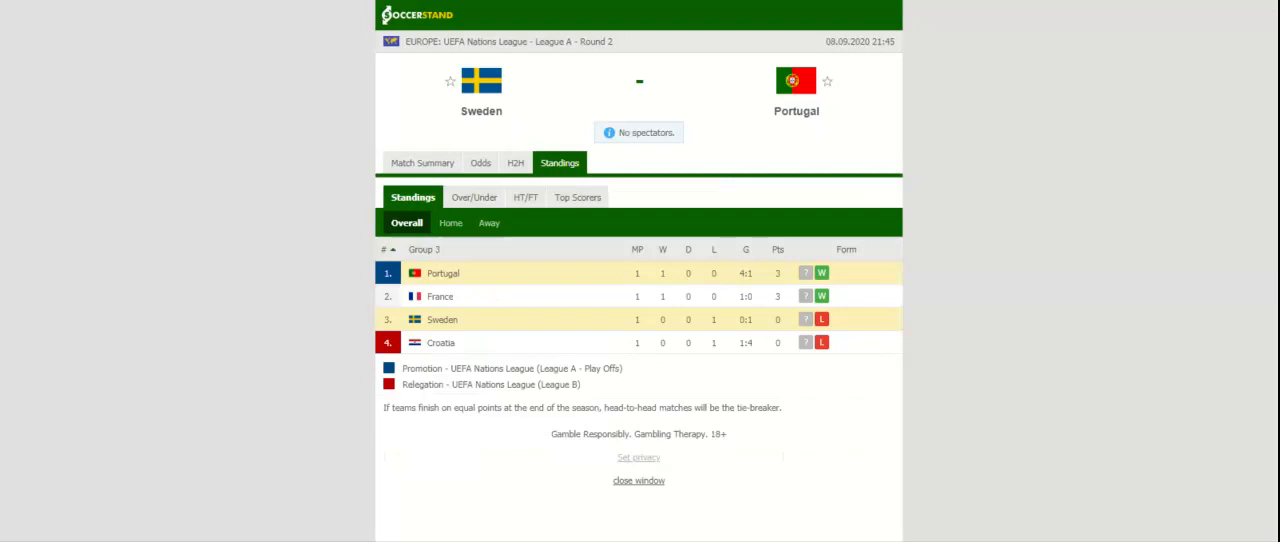
left_click(516, 162)
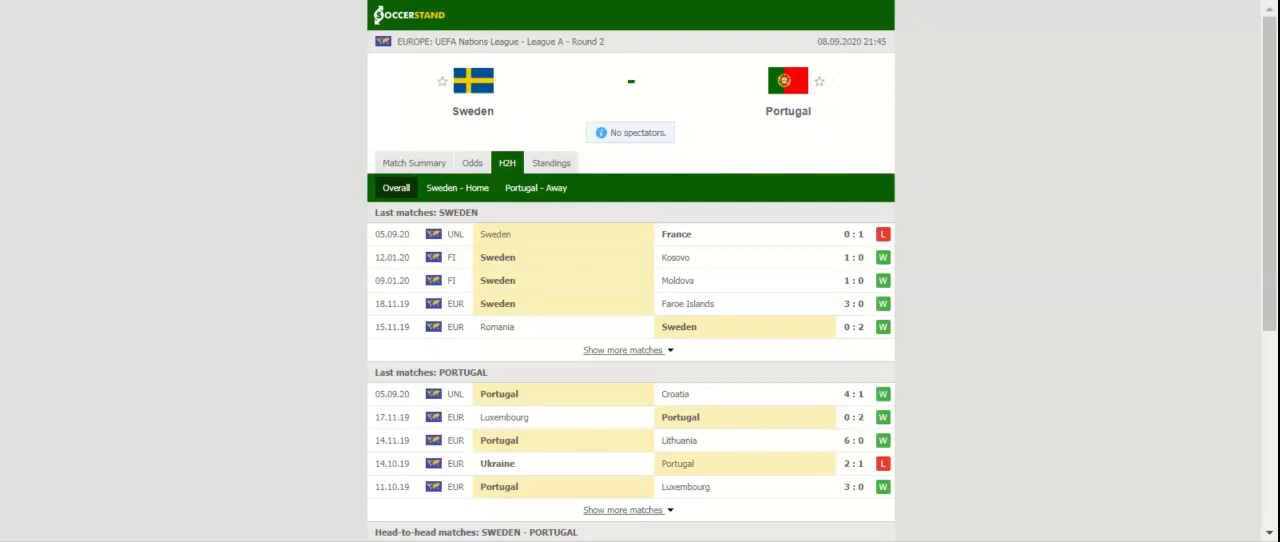
Show the bookmakers' 1X2 full-time odds for Sweden vs Portugal.
left_click(472, 162)
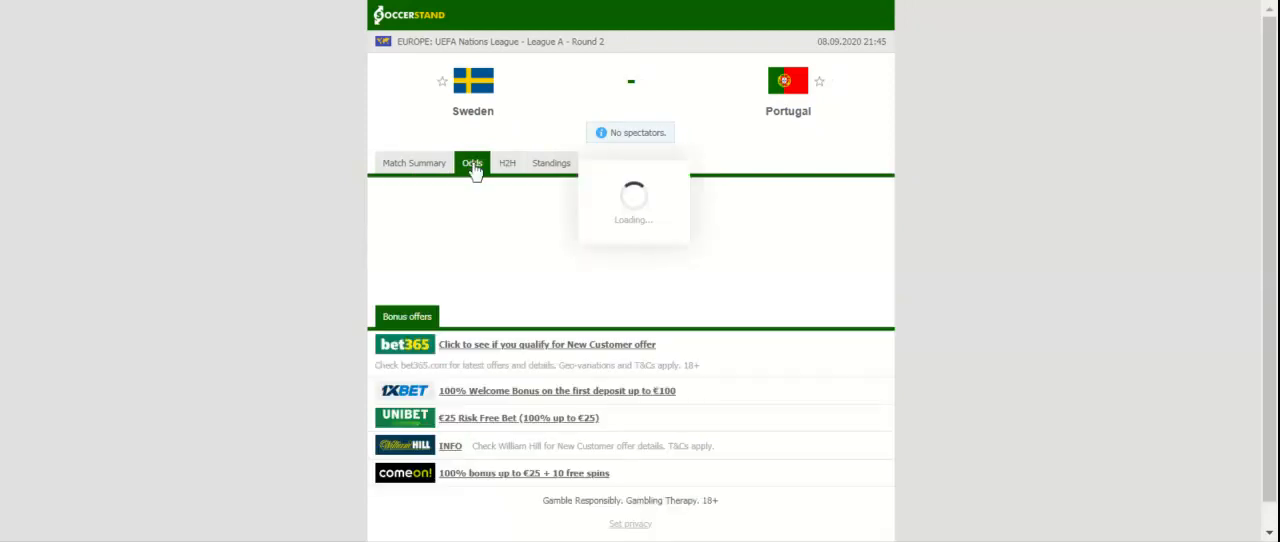
left_click(472, 162)
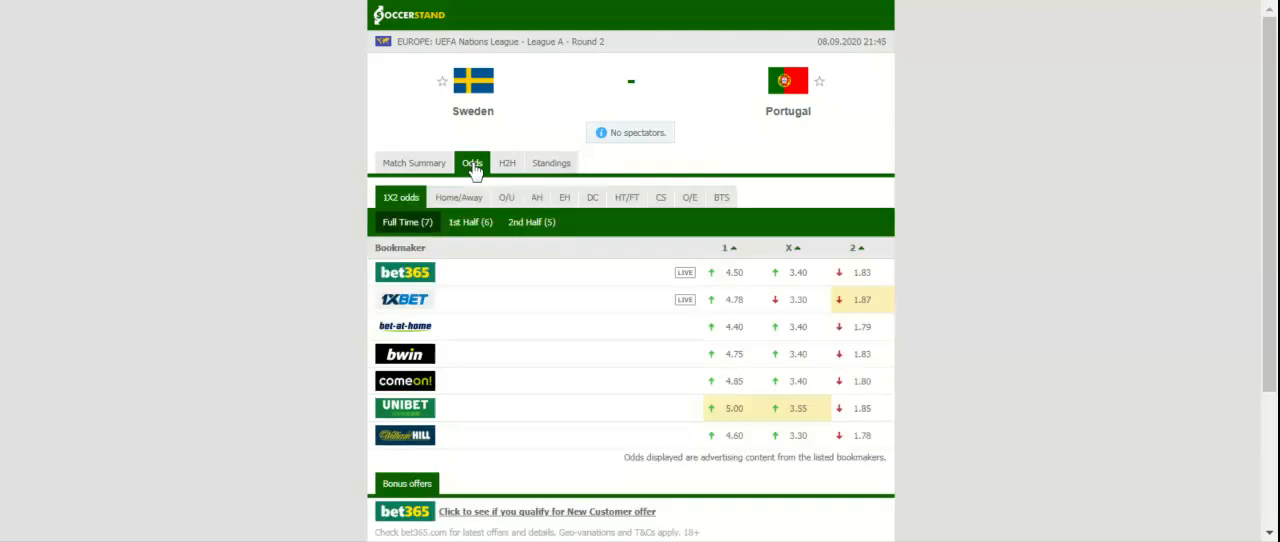